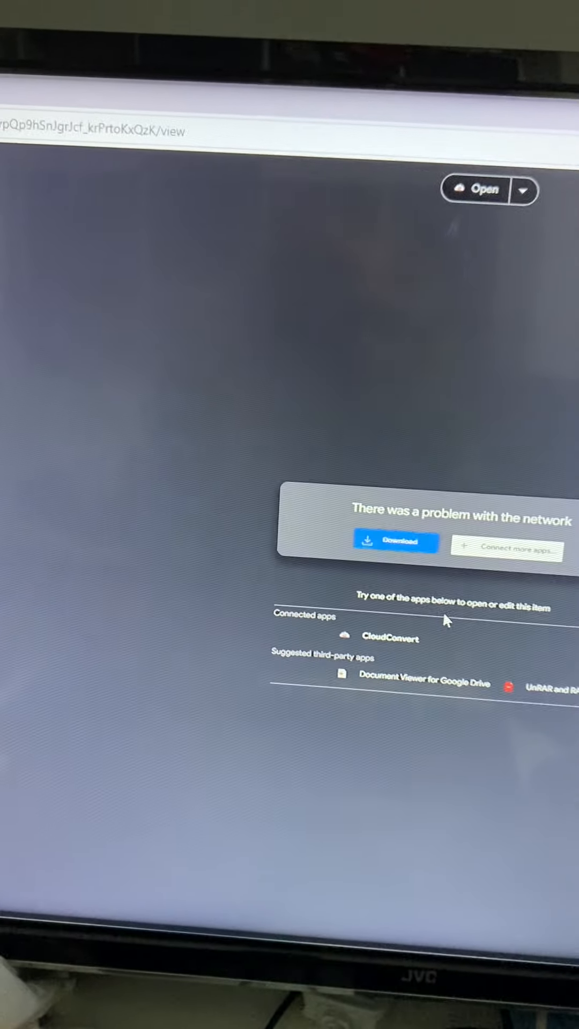
Step: Download crosshair x-Levi.rar from Google Drive past the virus-scan warning
left_click(393, 542)
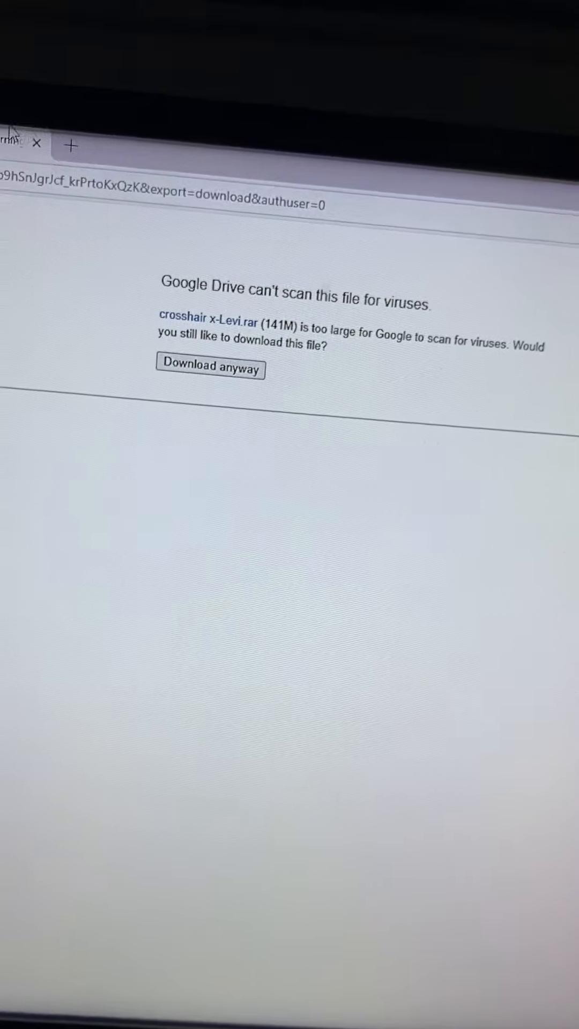
left_click(211, 367)
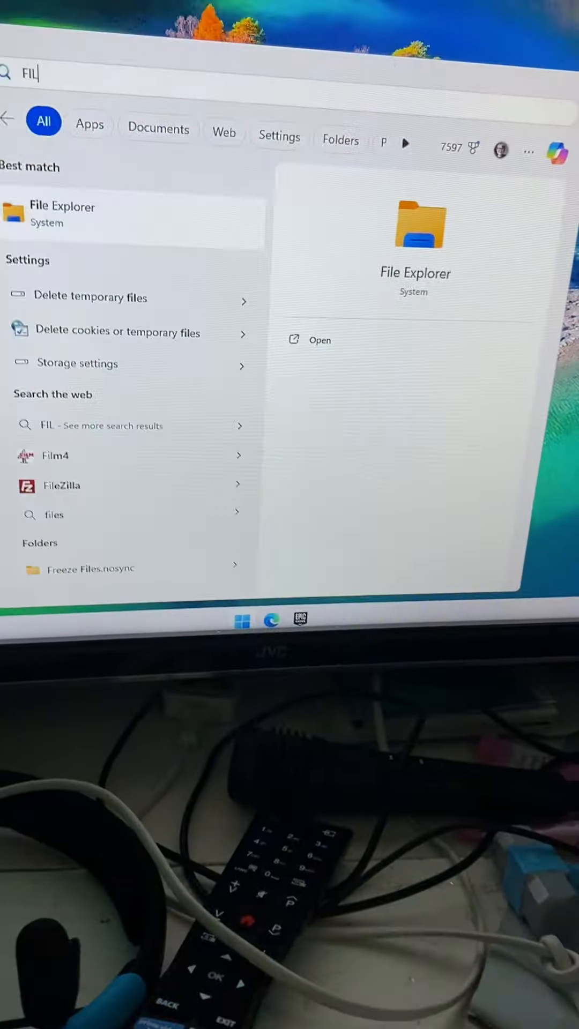
Step: Launch File Explorer from the Start search best match
left_click(319, 340)
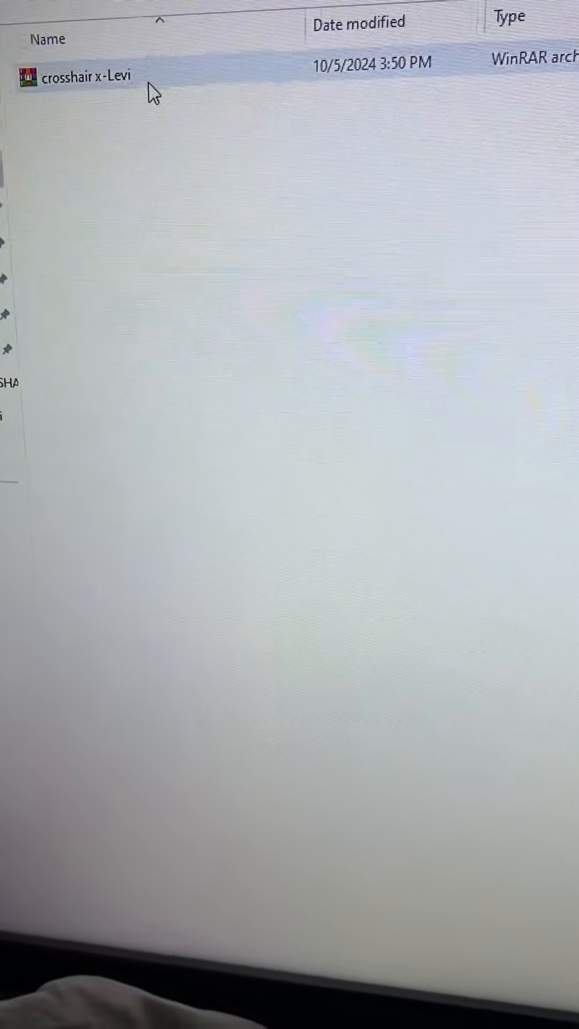
Step: Launch the crosshair x-Levi archive and enter its password at WinRAR's prompt
double_click(78, 74)
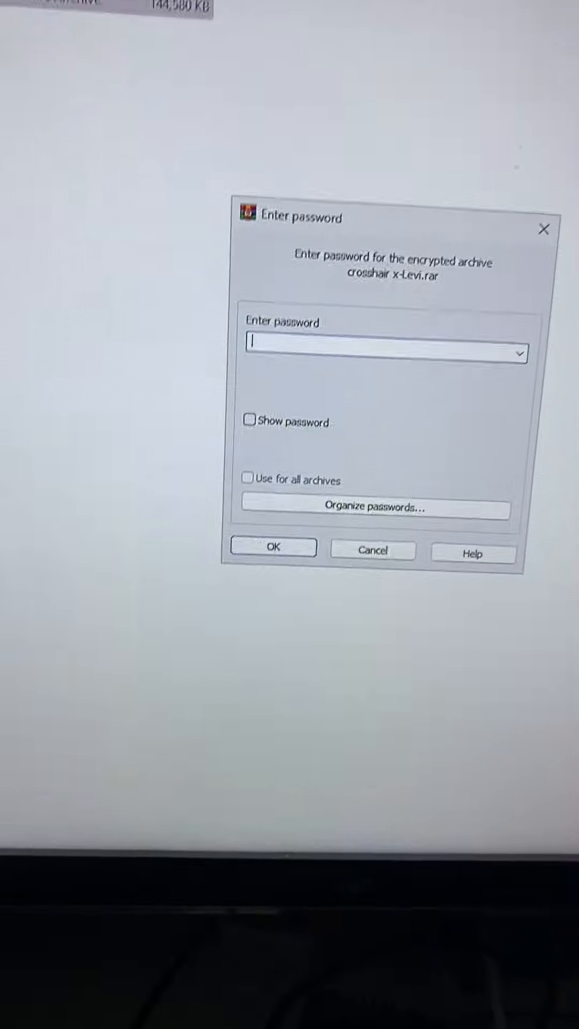
type("x")
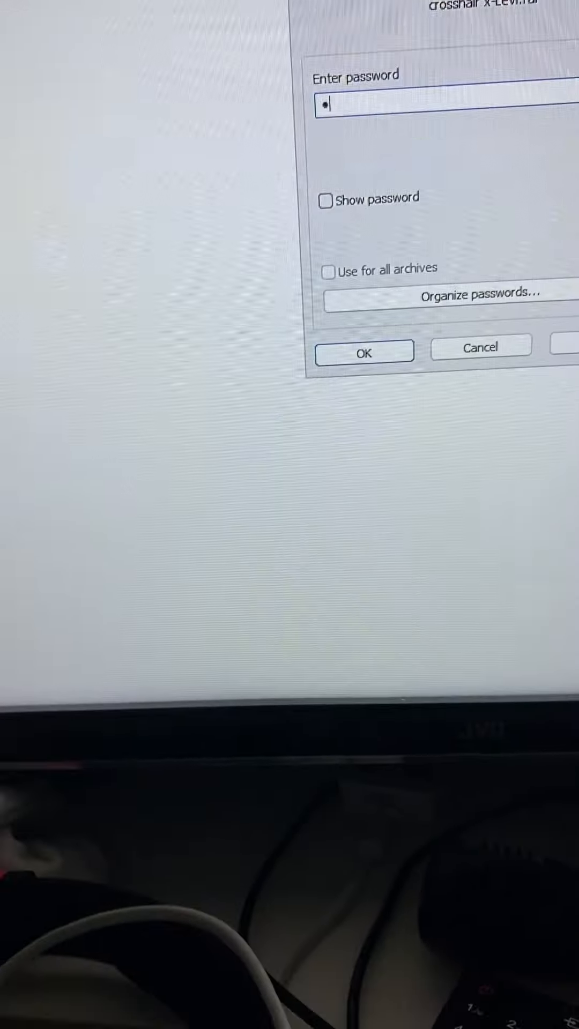
type("password")
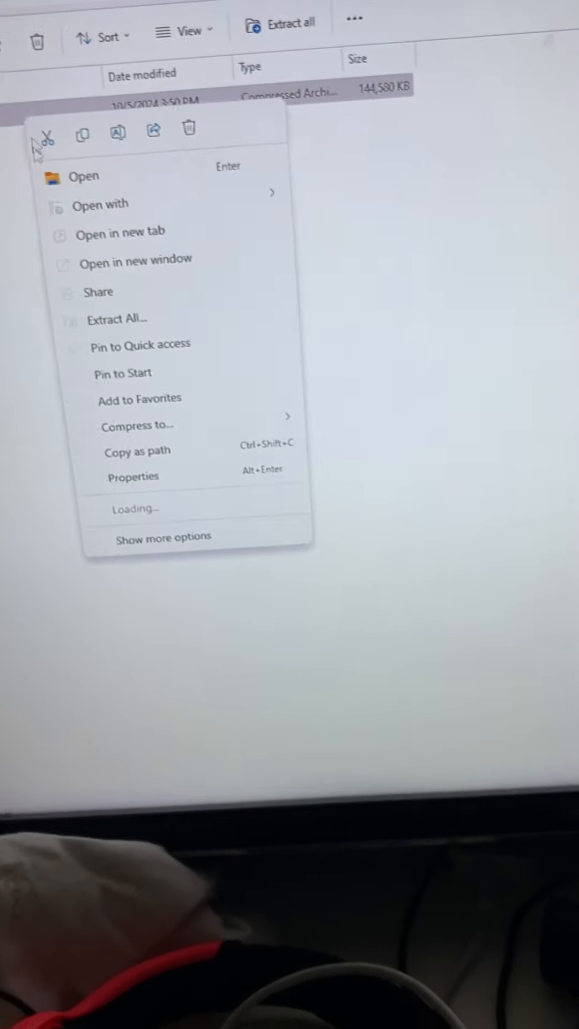
Step: Run Extract All on the archive, then dismiss the unsupported-encryption wizard with Finish
left_click(117, 319)
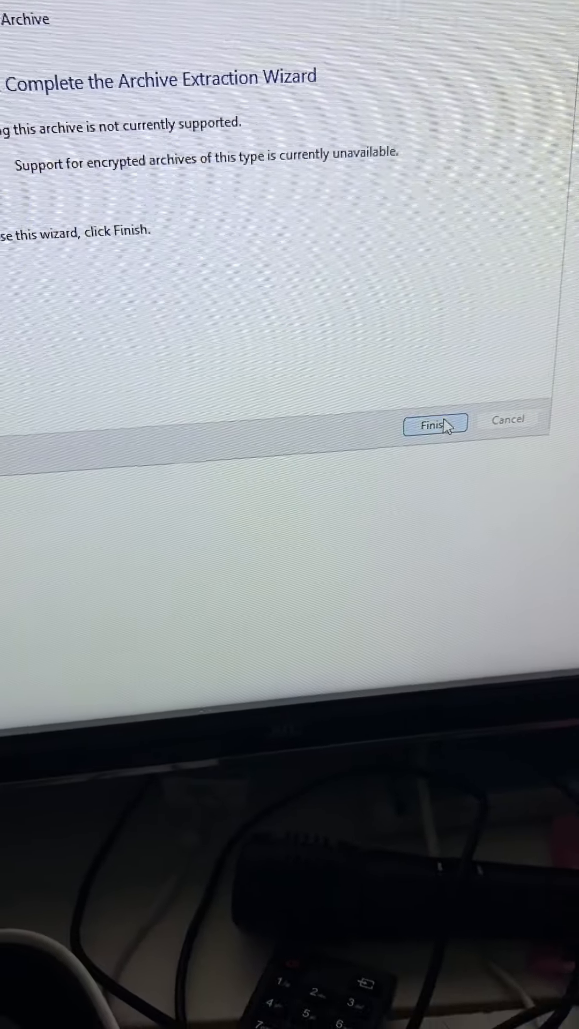
left_click(434, 423)
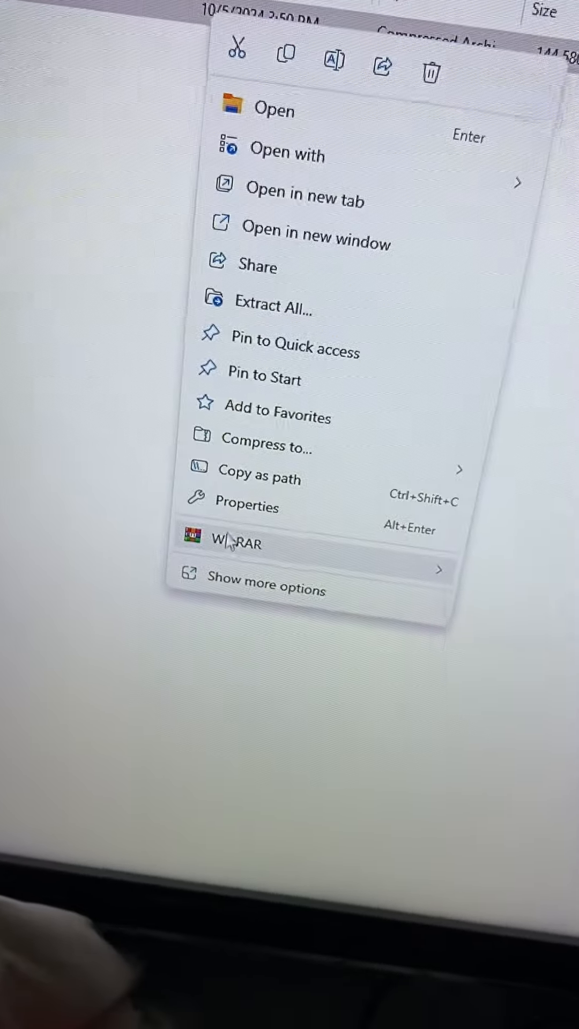
Step: Check WinRAR's context options and the containing folder's Sharing properties
left_click(247, 507)
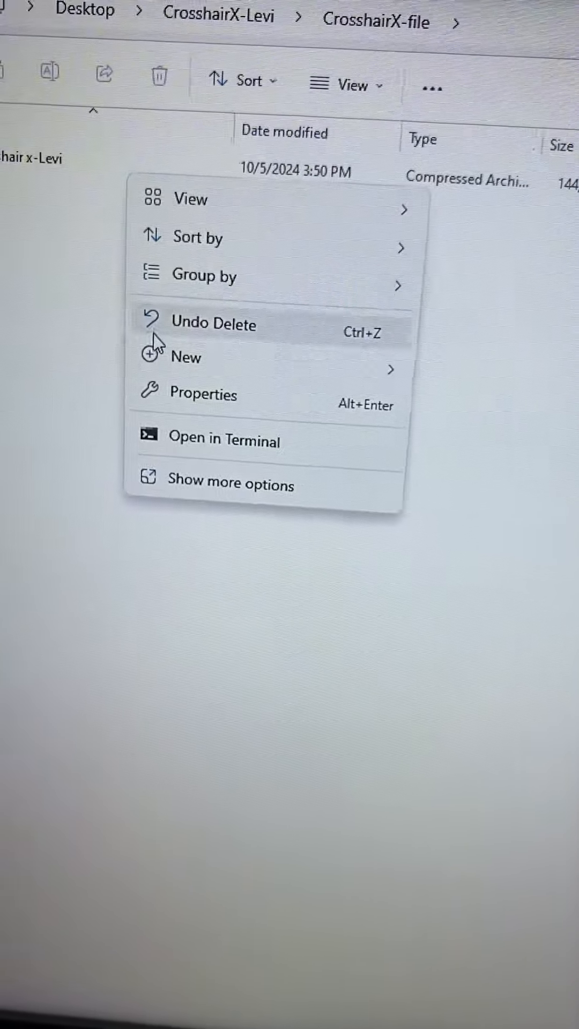
left_click(203, 394)
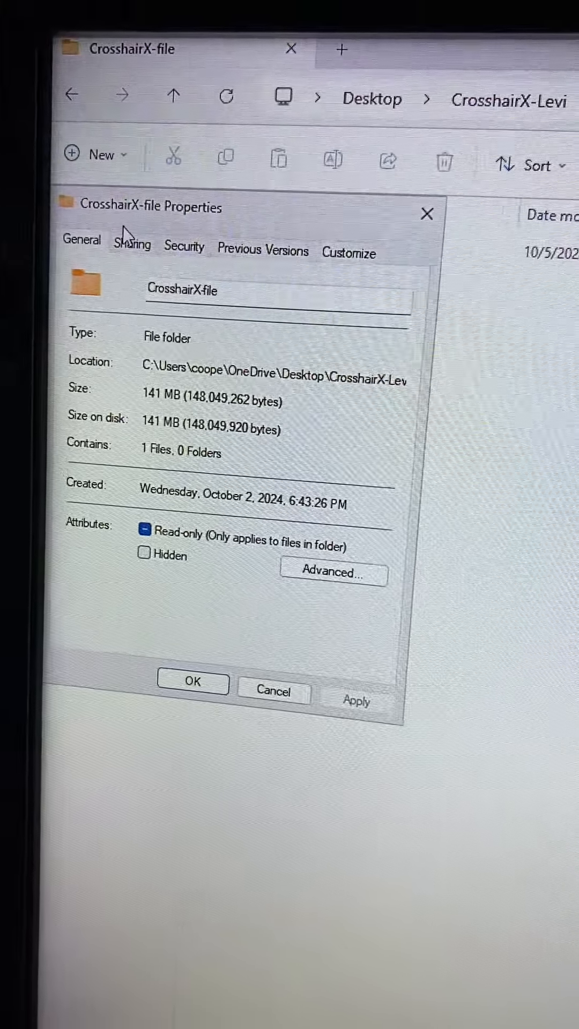
left_click(131, 245)
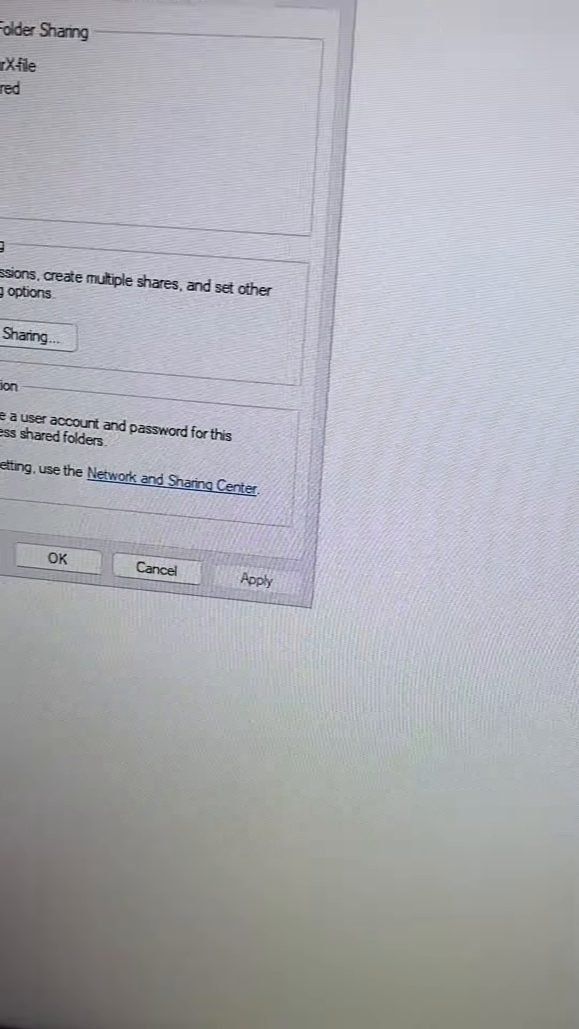
left_click(57, 560)
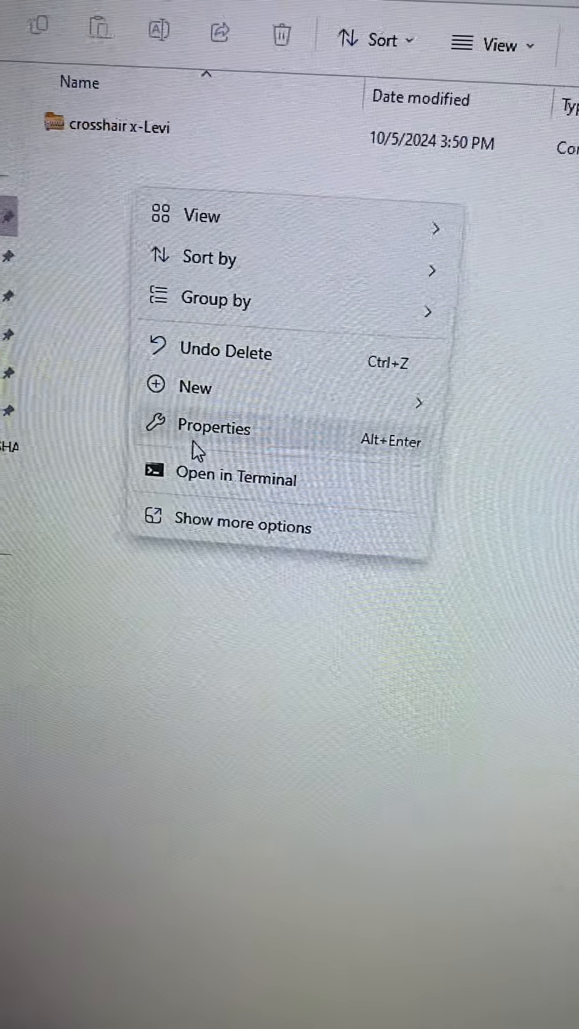
Step: Bring up the context menu for the crosshair x-Levi archive to reach its Properties
left_click(212, 428)
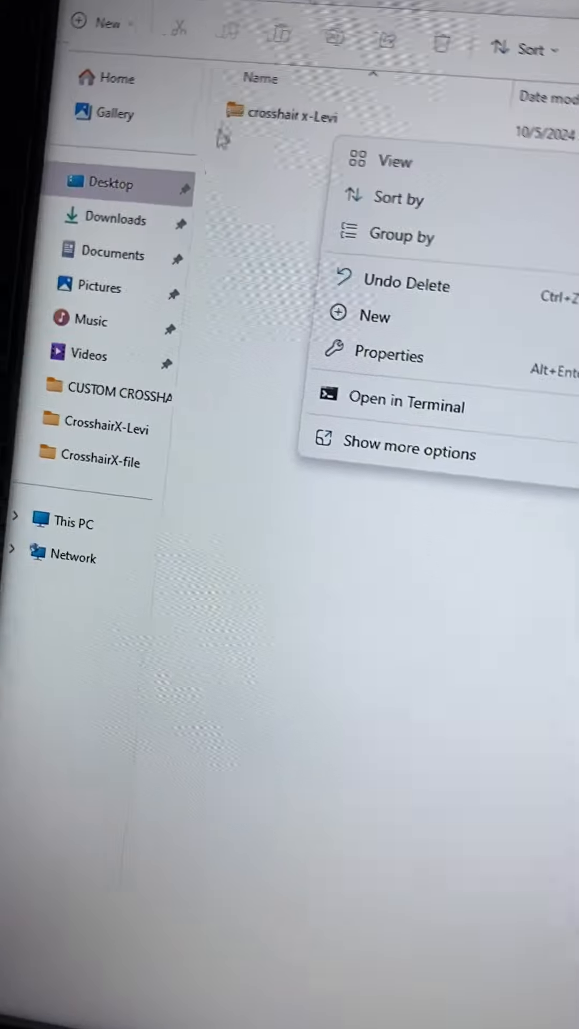
right_click(275, 115)
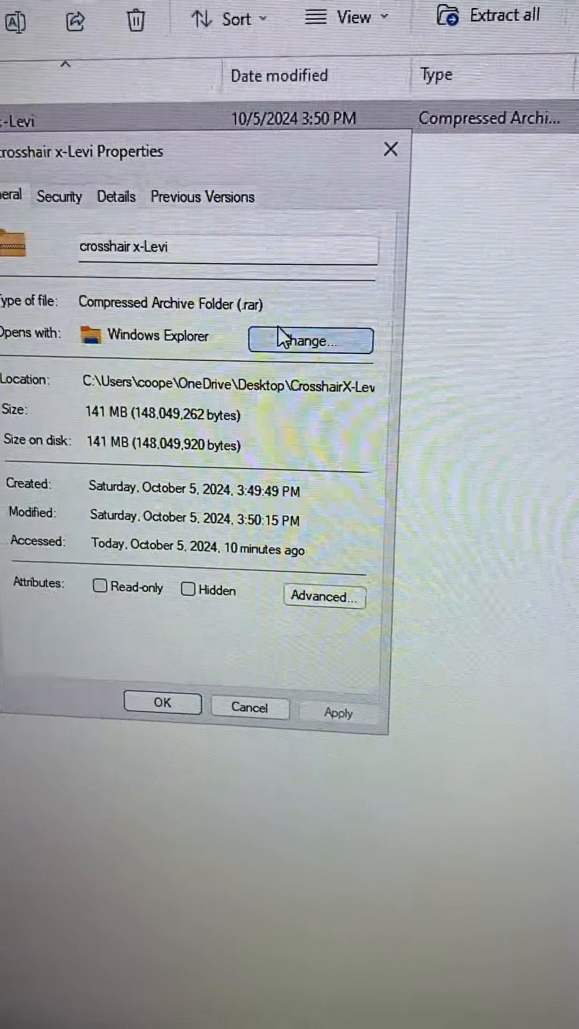
Step: Change the 'Opens with' app for .rar files to WinRAR and set it as default
left_click(308, 340)
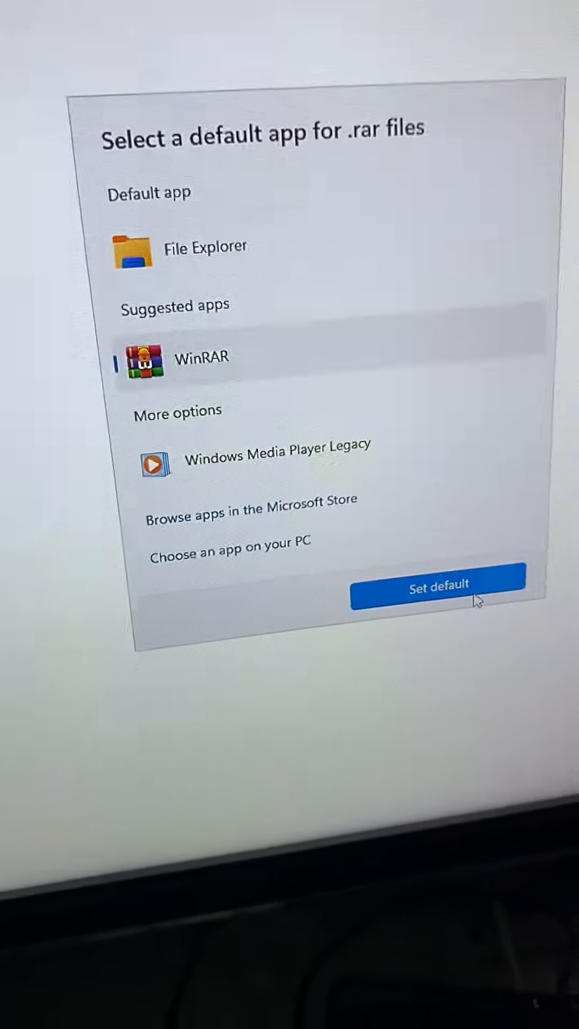
left_click(438, 584)
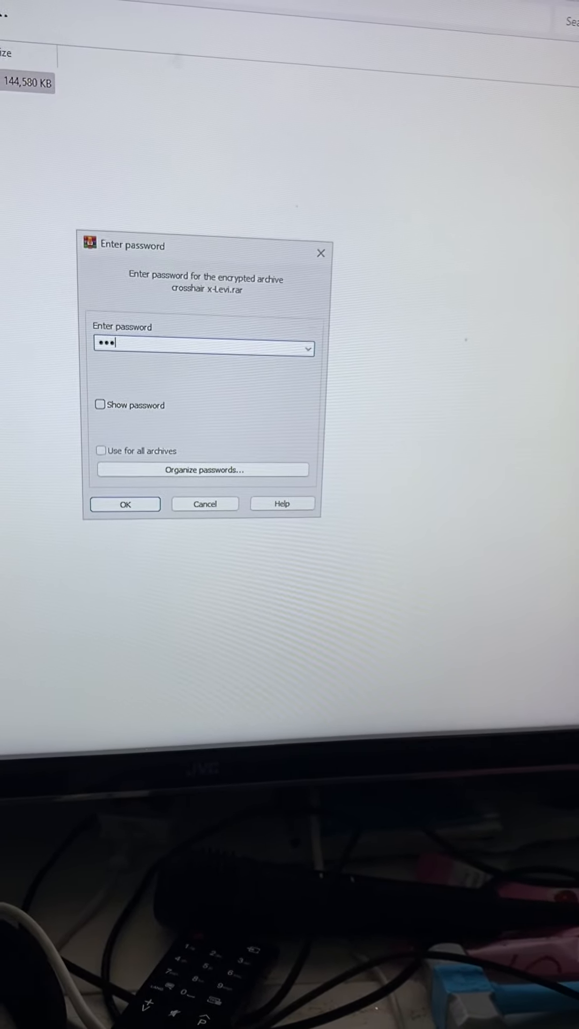
Step: Enter the archive password and submit it to unlock crosshair x-Levi.rar
type("password")
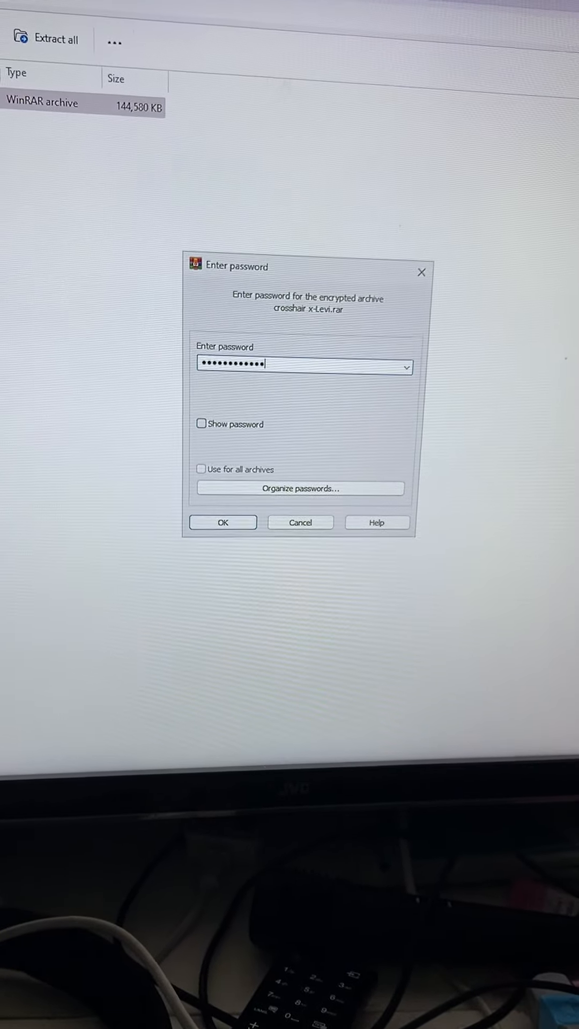
left_click(222, 522)
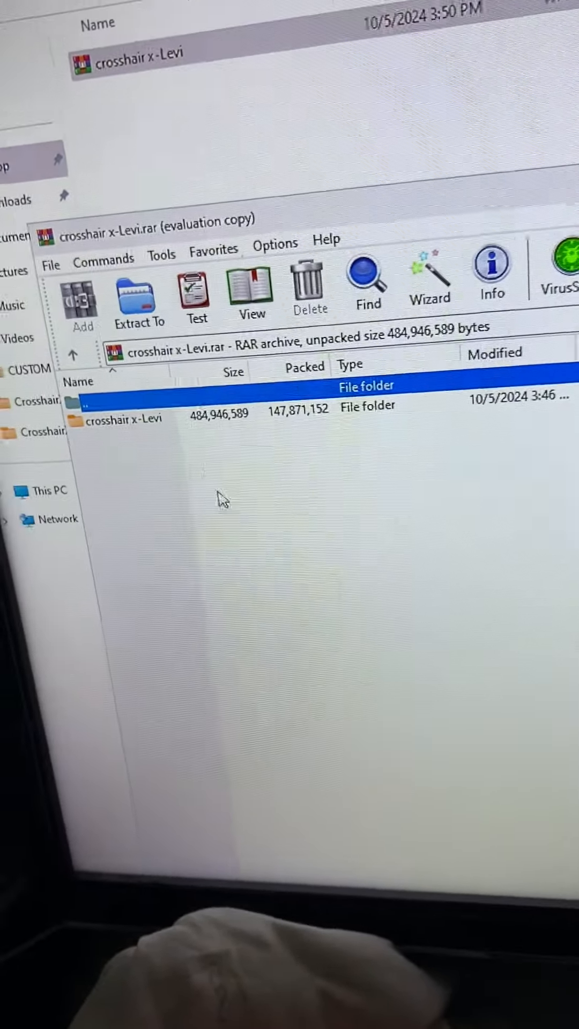
Step: Navigate into crosshair x-Levi, then CrosshairX-v2024.02.09, and select CrosshairX.exe
double_click(127, 418)
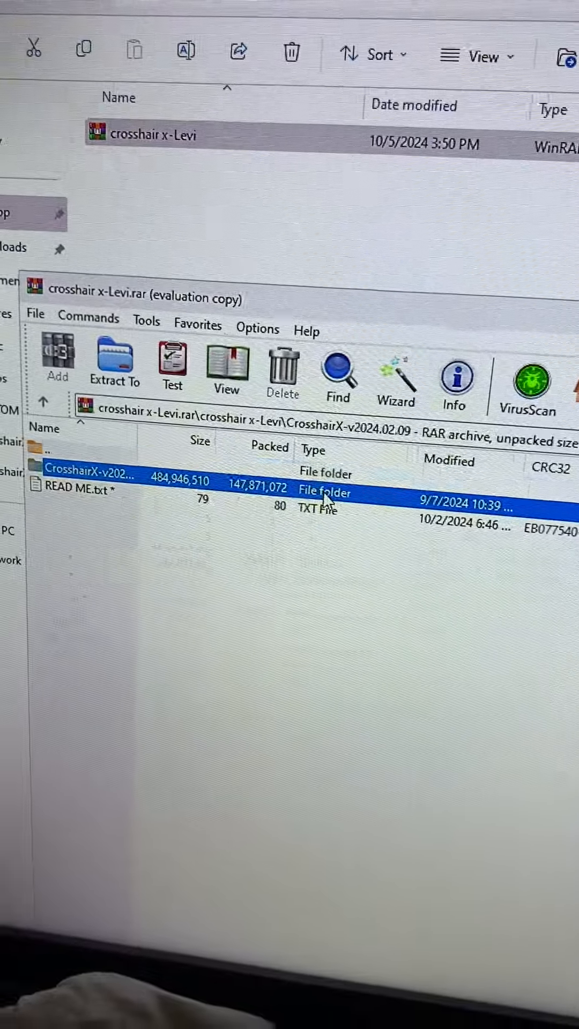
double_click(99, 473)
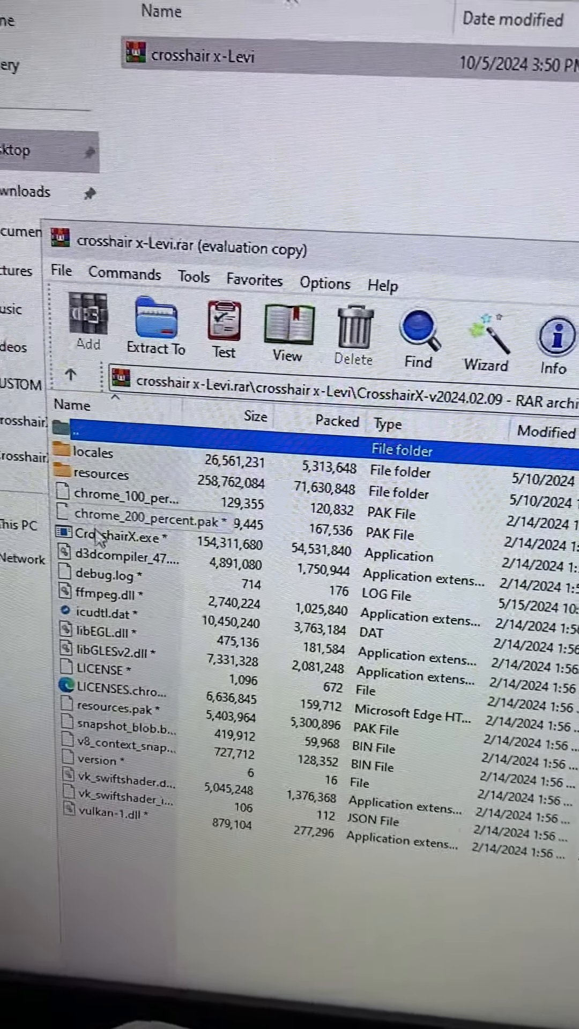
left_click(118, 545)
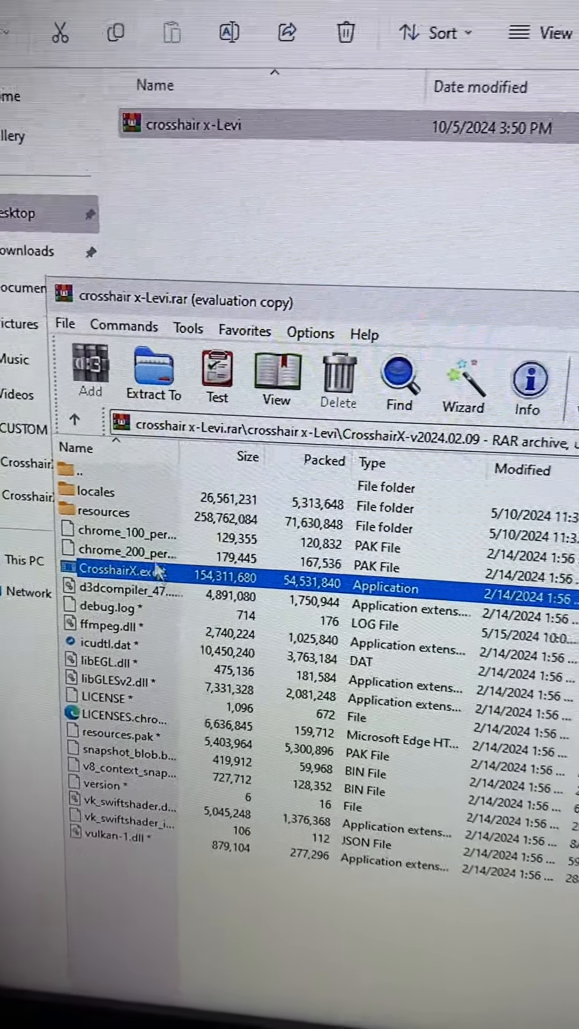